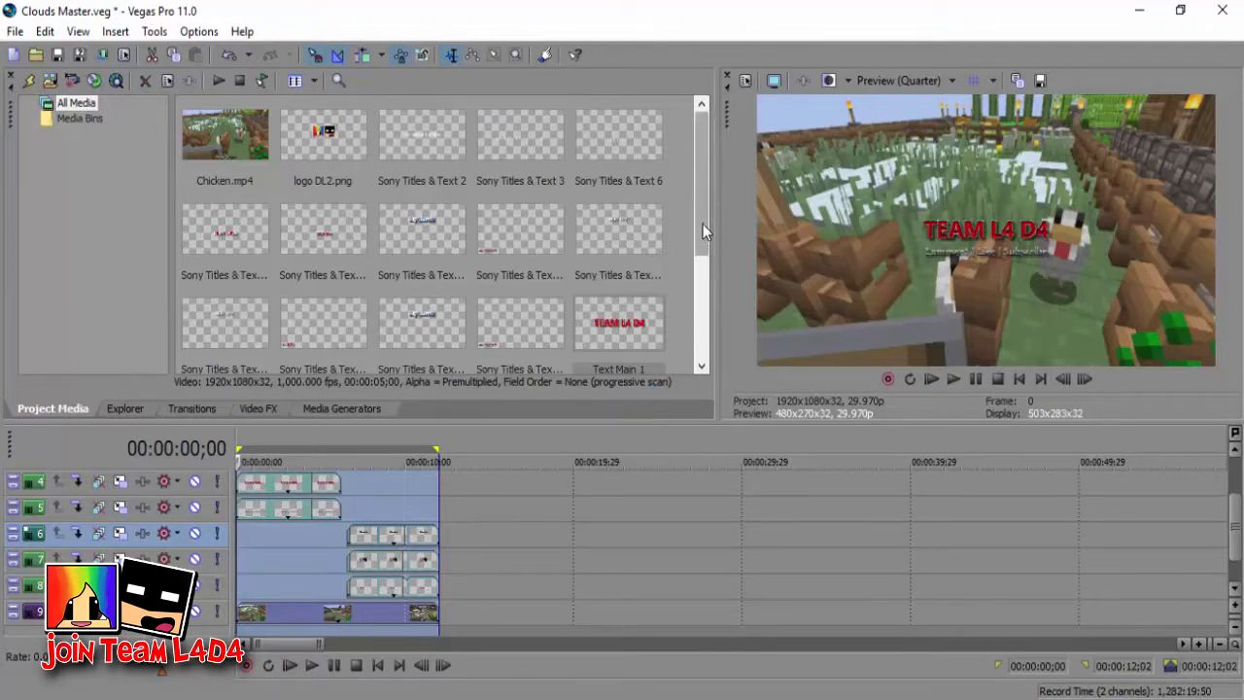
{"action": "mouse_move", "coordinate": [703, 233]}
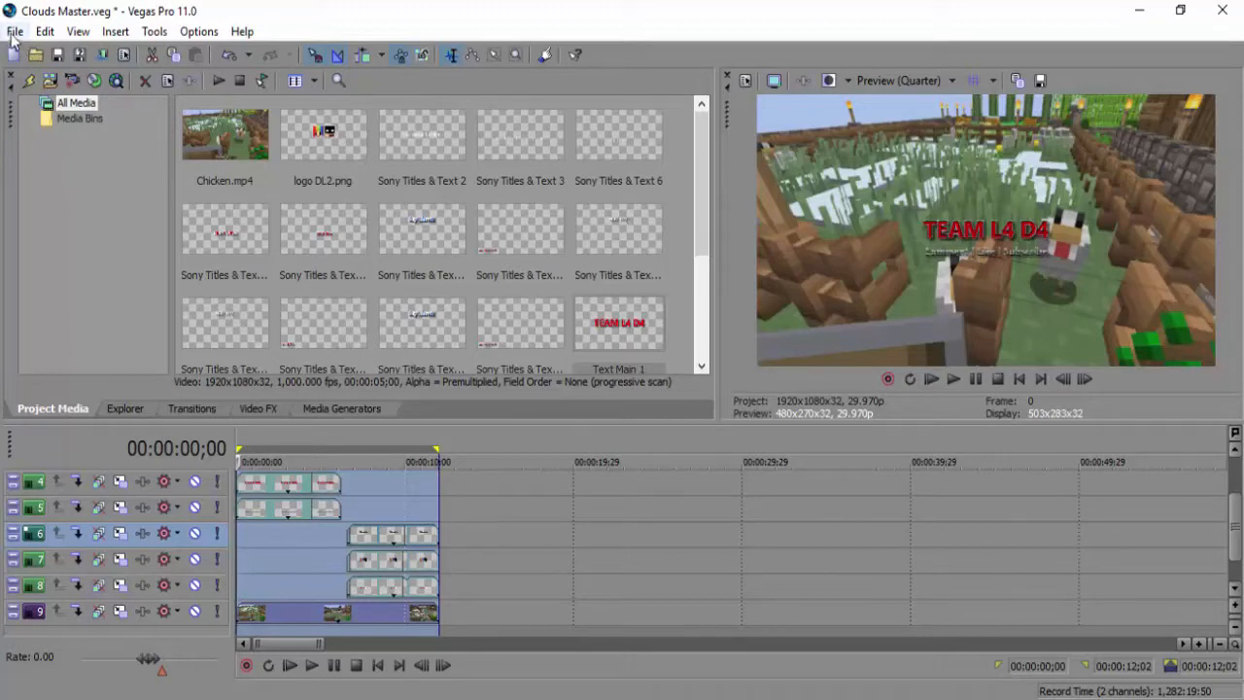
- Render Clouds Master as MainConcept AVC Internet HD 720p MP4 and dismiss the undetermined error
{"action": "left_click", "coordinate": [13, 32]}
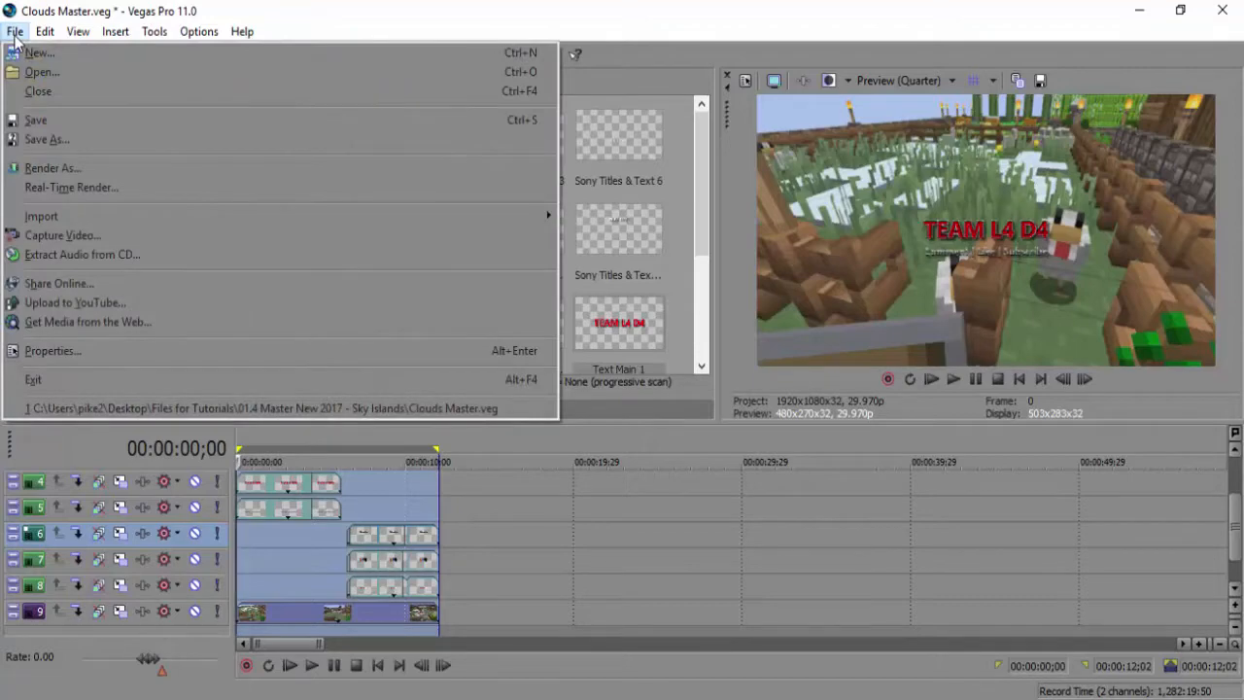
{"action": "mouse_move", "coordinate": [73, 168]}
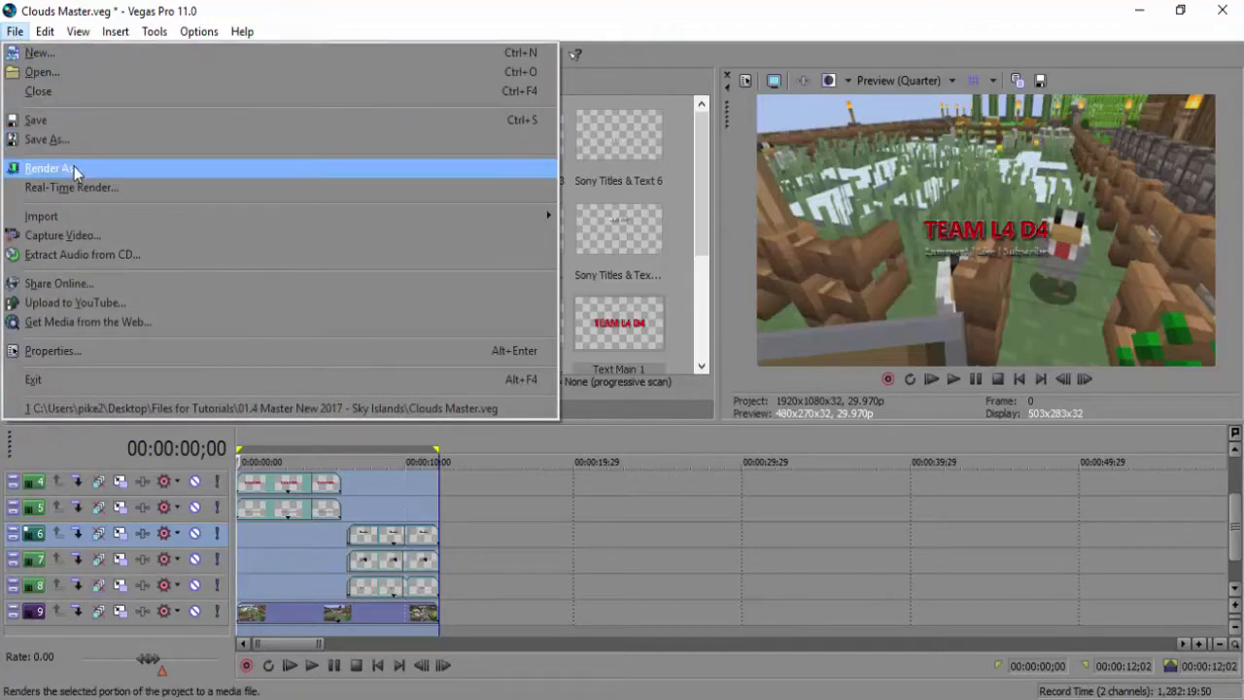
{"action": "left_click", "coordinate": [47, 168]}
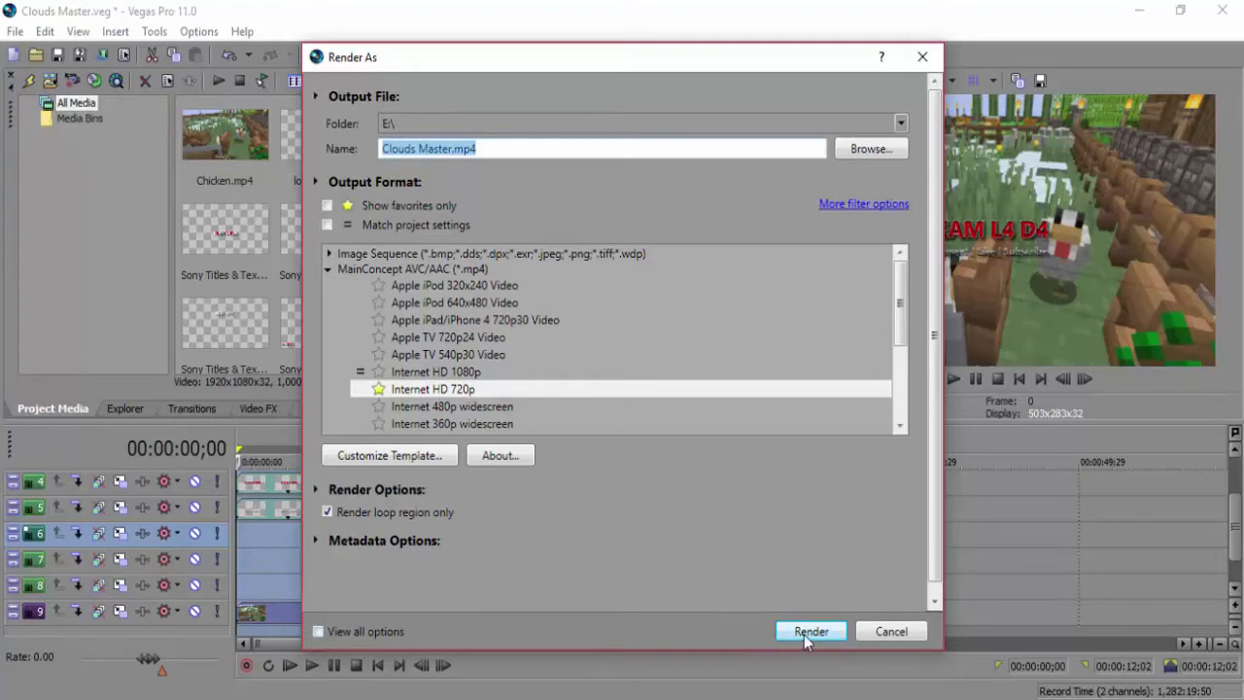
{"action": "left_click", "coordinate": [810, 631]}
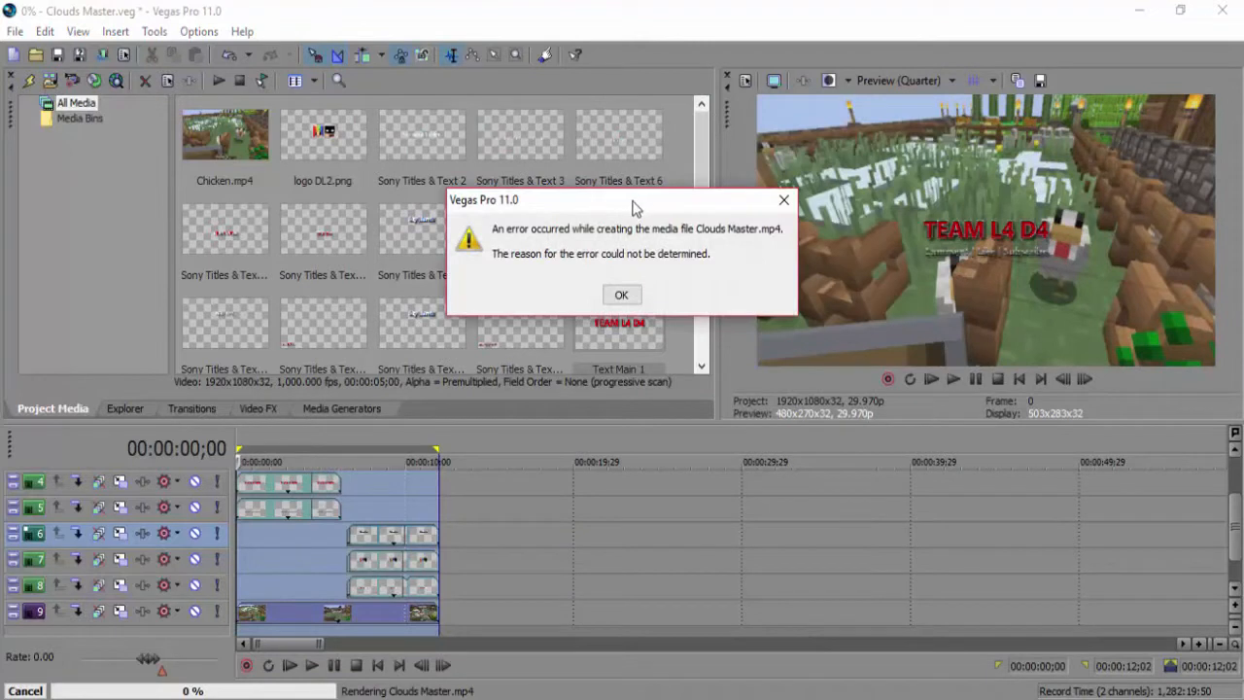
{"action": "left_click_drag", "start_coordinate": [632, 199], "coordinate": [583, 236]}
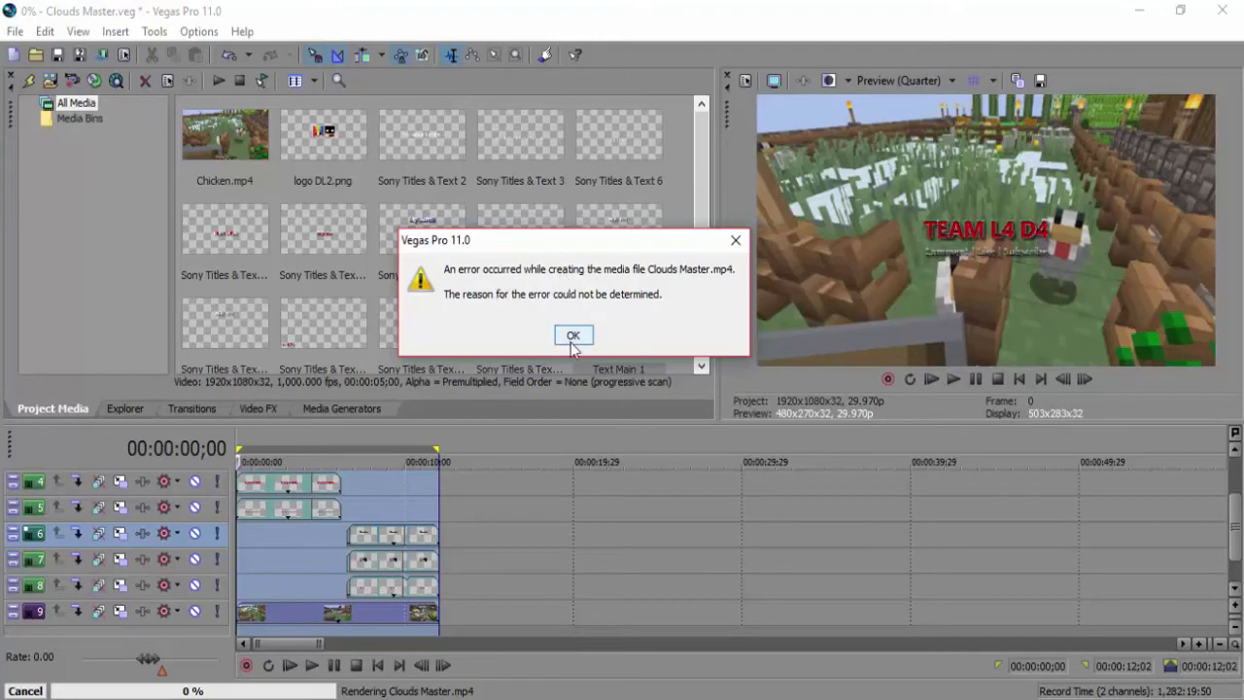
{"action": "left_click", "coordinate": [573, 334]}
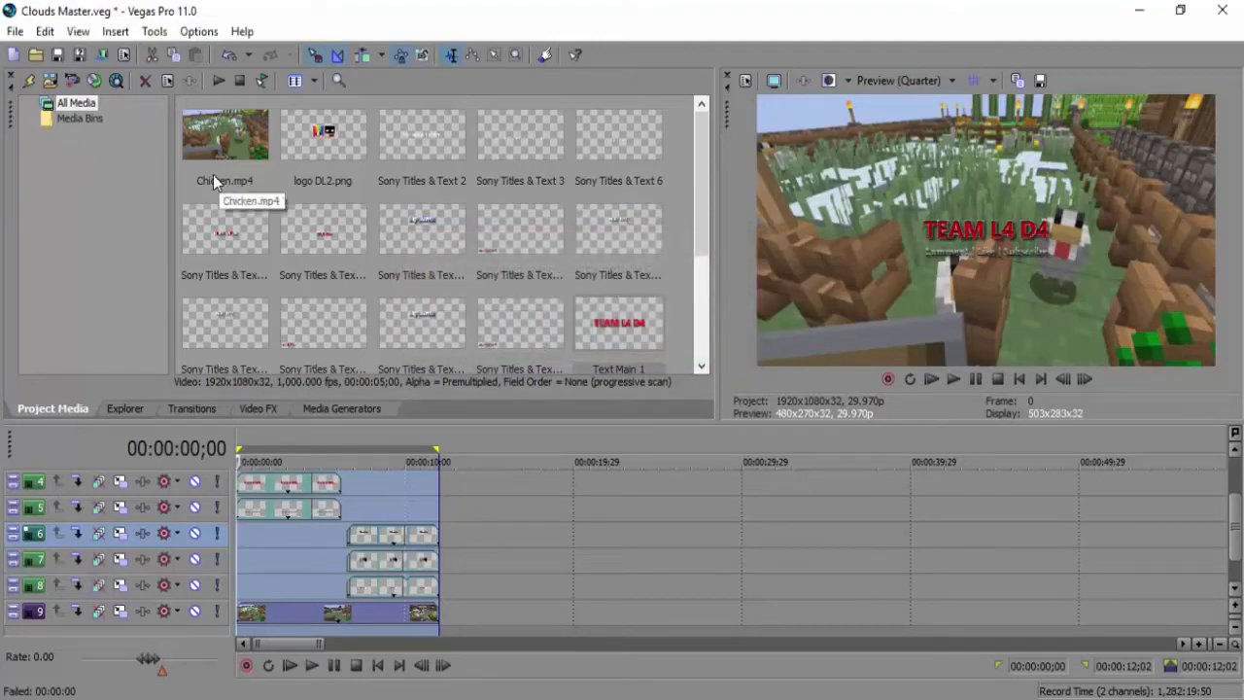
- Customize the Internet HD 720p render template to encode using CPU only
{"action": "left_click", "coordinate": [13, 32]}
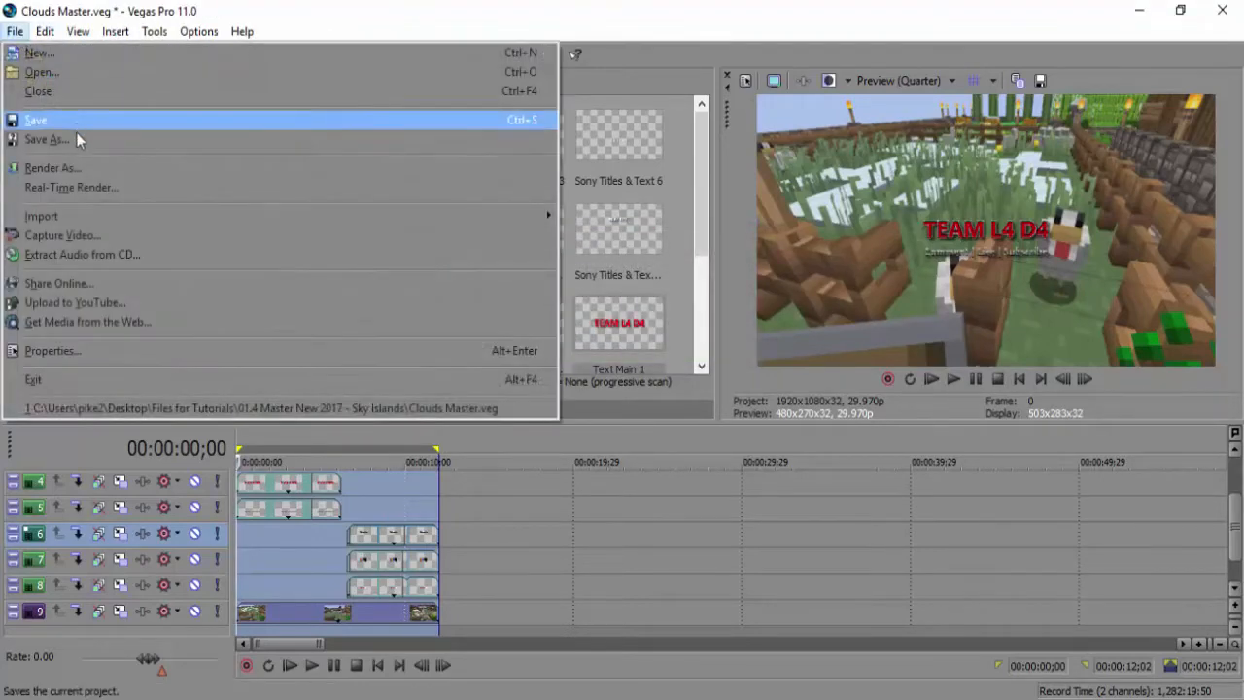
{"action": "left_click", "coordinate": [53, 167]}
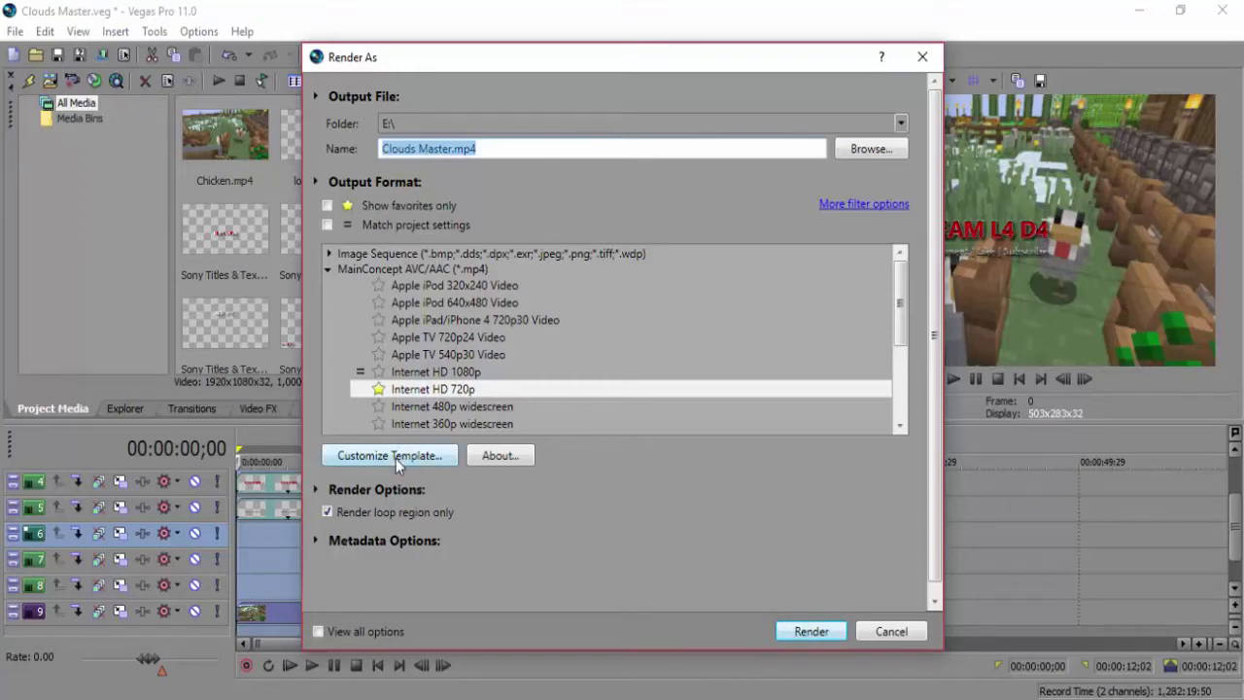
{"action": "left_click", "coordinate": [390, 455]}
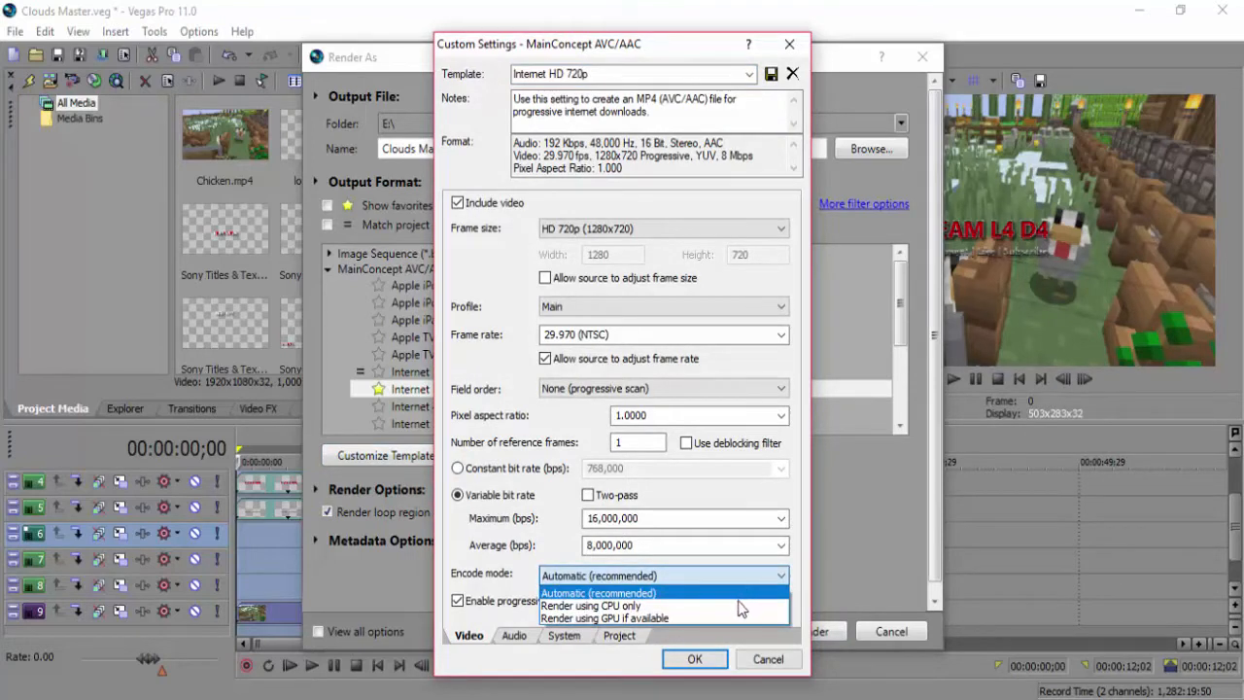
{"action": "left_click", "coordinate": [597, 606]}
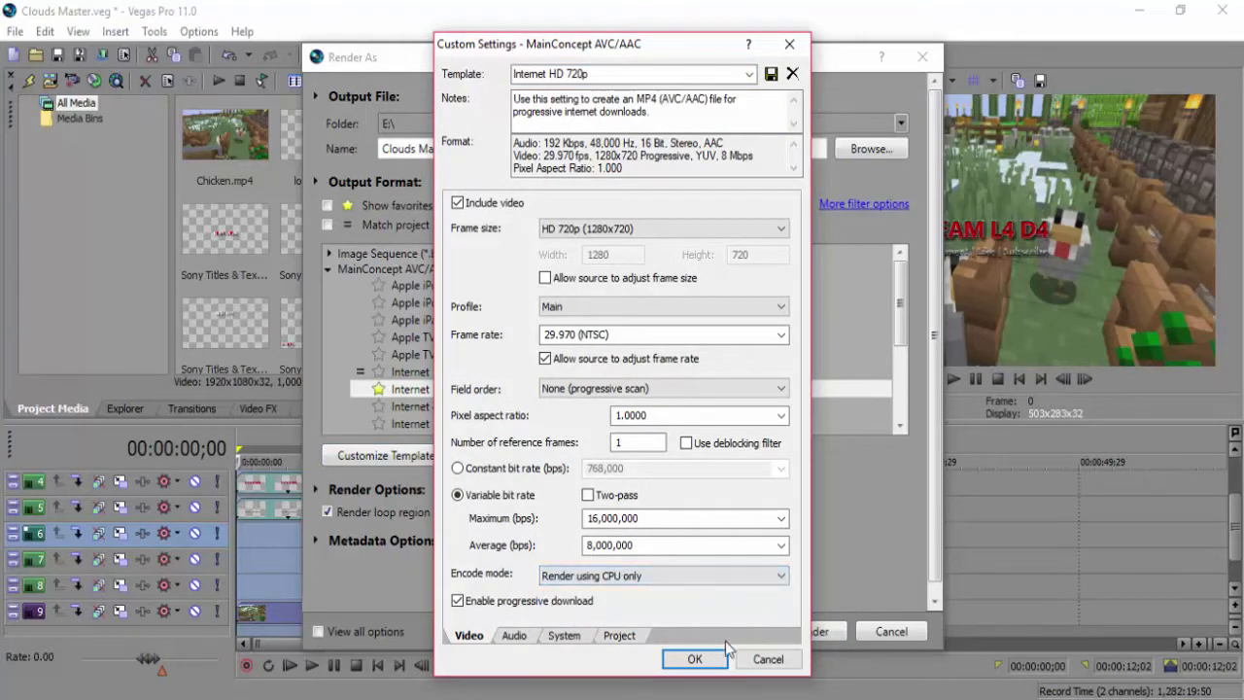
{"action": "left_click", "coordinate": [694, 659]}
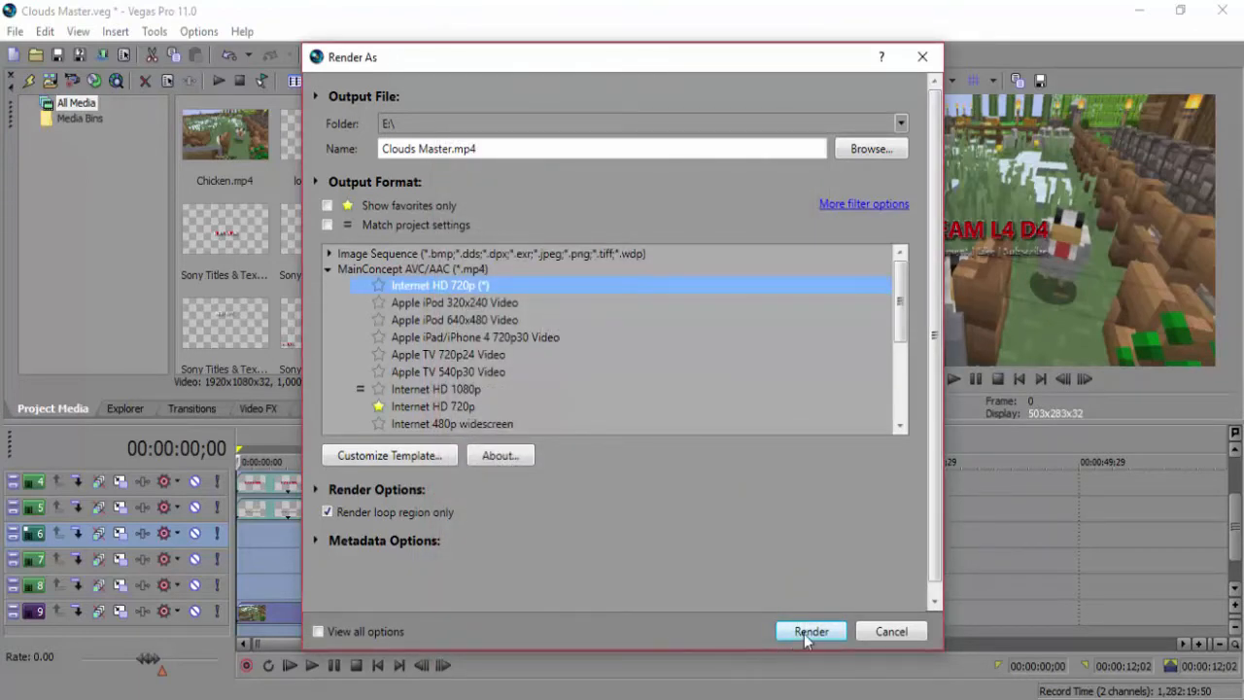
- Render Clouds Master.mp4 with CPU-only encoding to 100% and open the result
{"action": "left_click", "coordinate": [809, 631]}
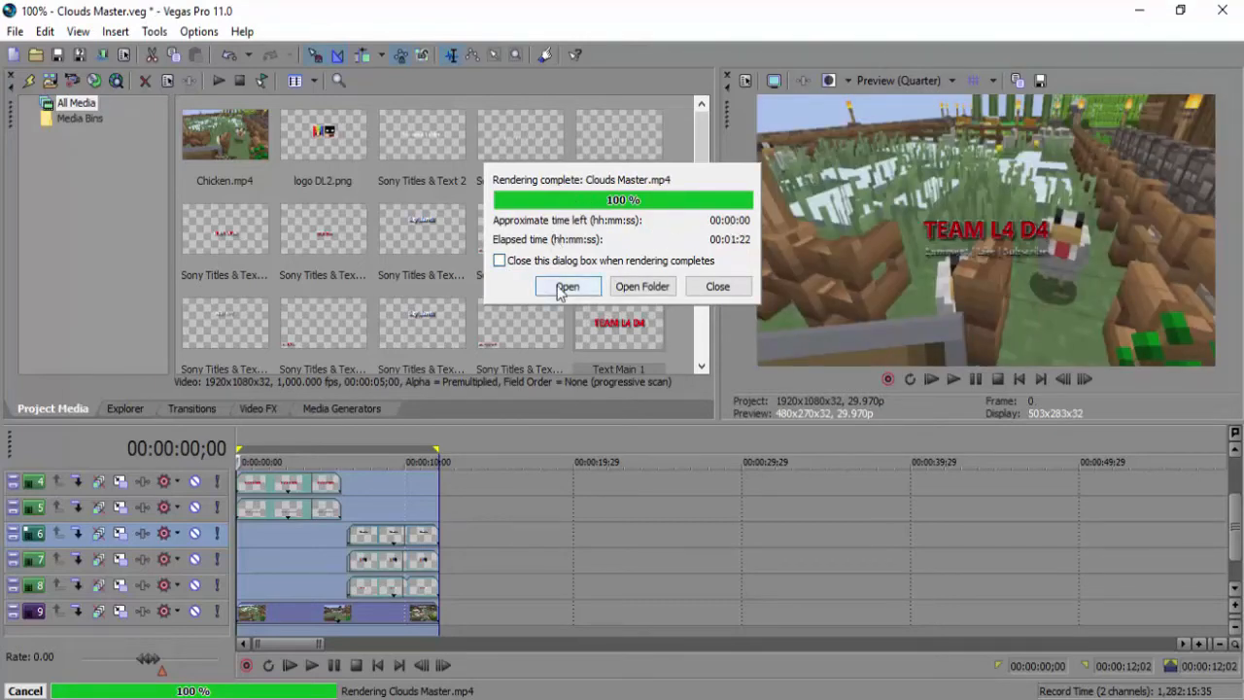
{"action": "left_click", "coordinate": [567, 286]}
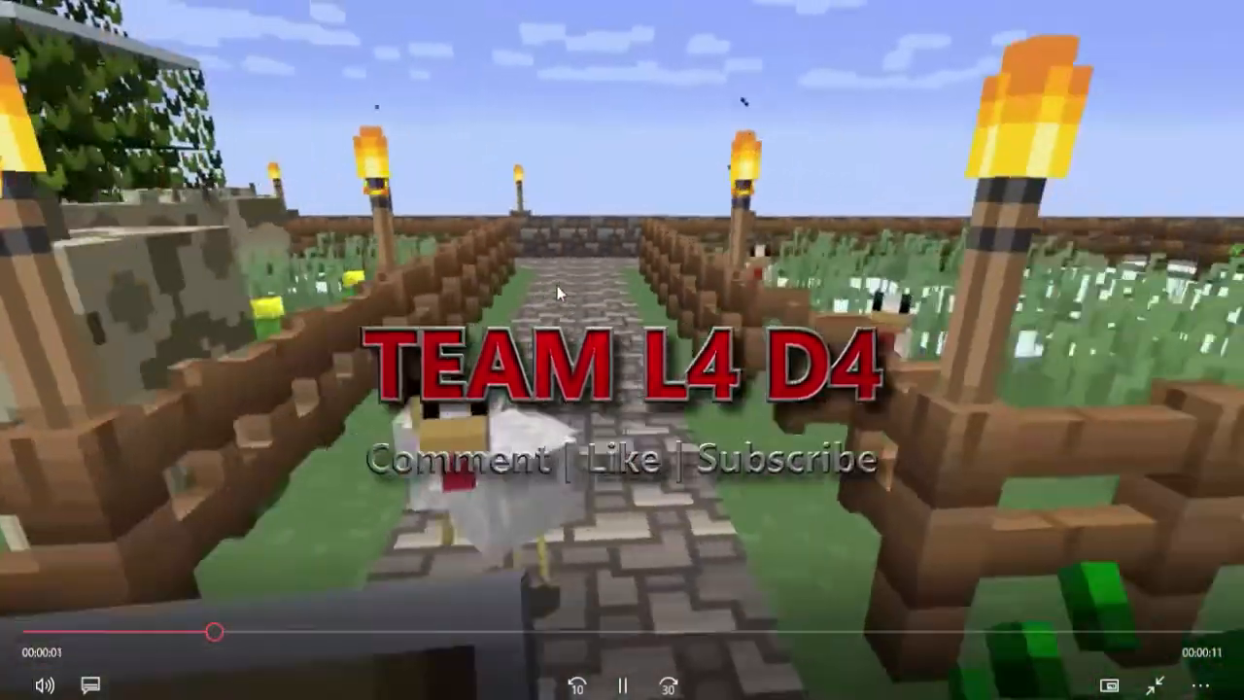